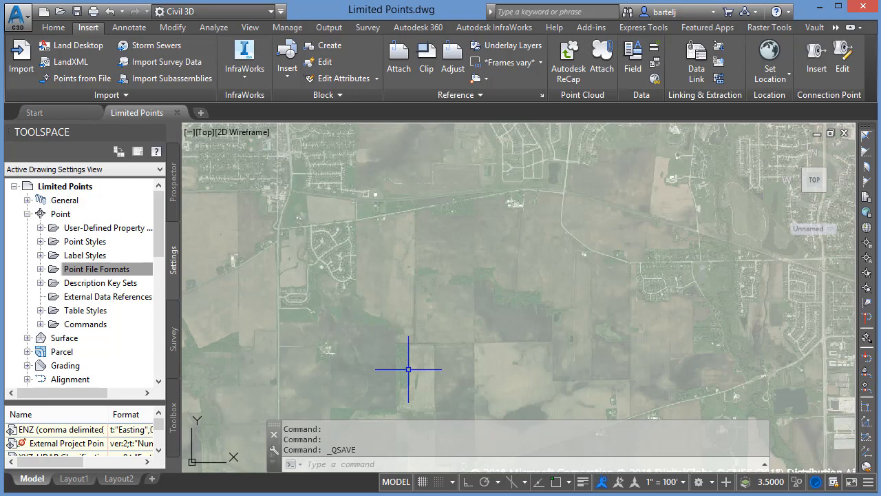
{"action": "mouse_move", "coordinate": [341, 372]}
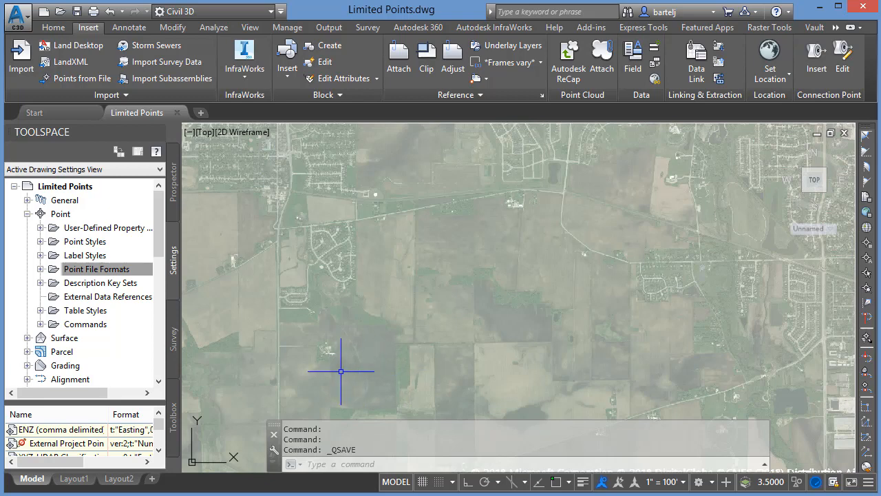
{"action": "mouse_move", "coordinate": [370, 375]}
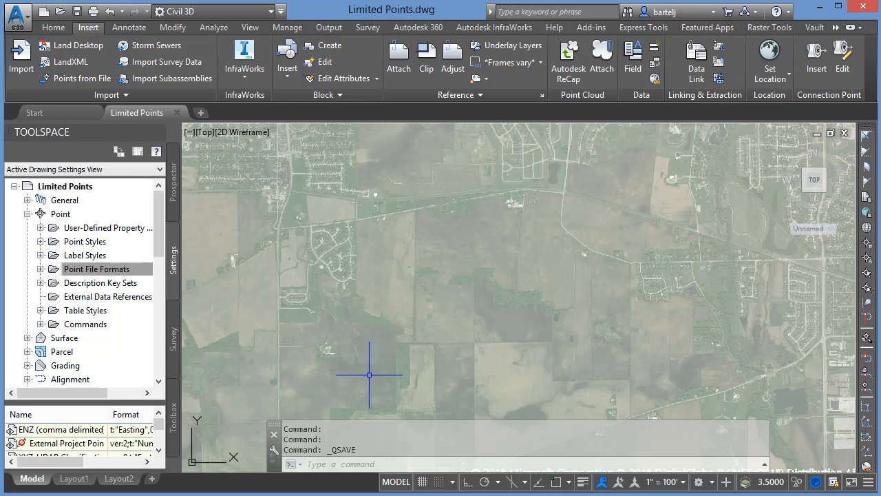
{"action": "mouse_move", "coordinate": [411, 293]}
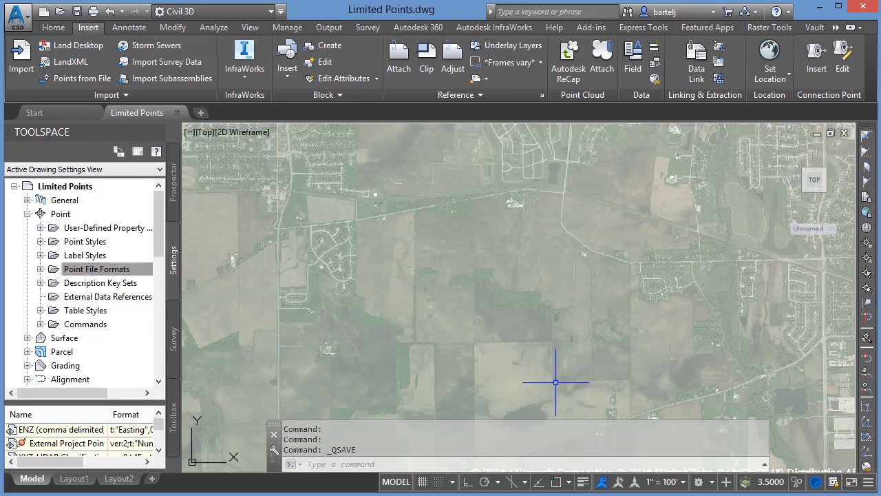
{"action": "mouse_move", "coordinate": [433, 363]}
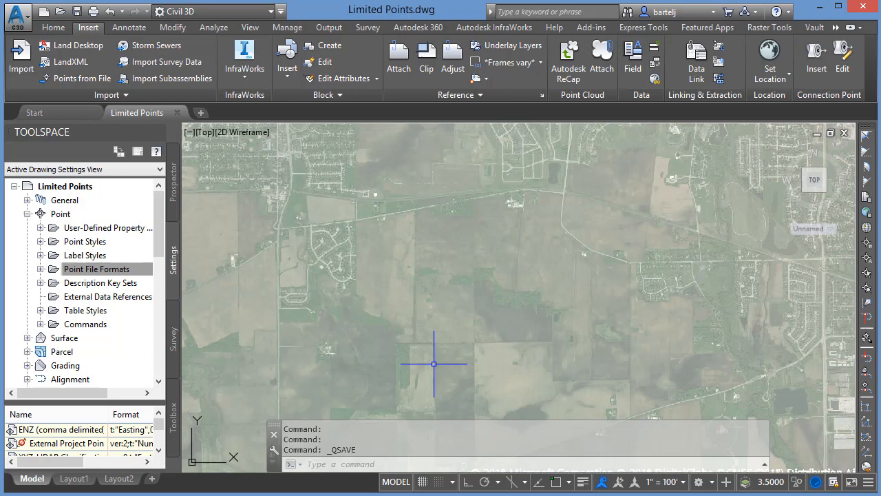
{"action": "mouse_move", "coordinate": [396, 274]}
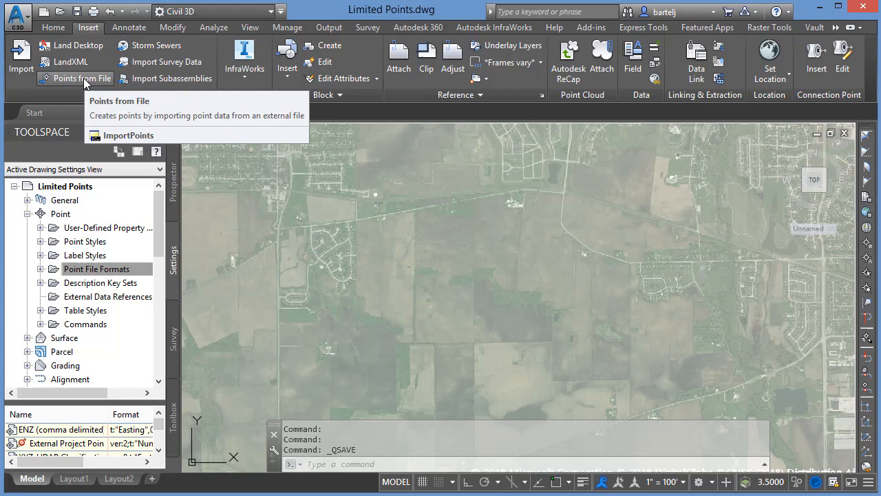
Import Mass Points.txt from file using the PNEZD (comma delimited) format
{"action": "left_click", "coordinate": [126, 135]}
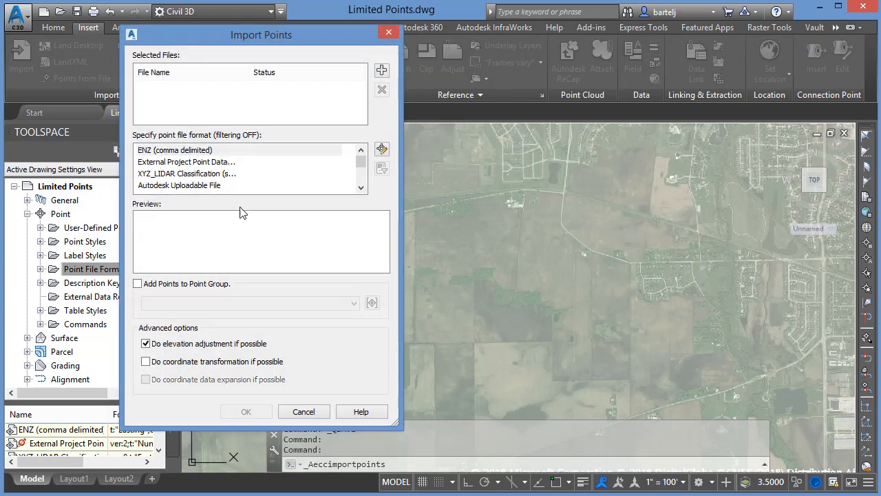
{"action": "left_click", "coordinate": [381, 70]}
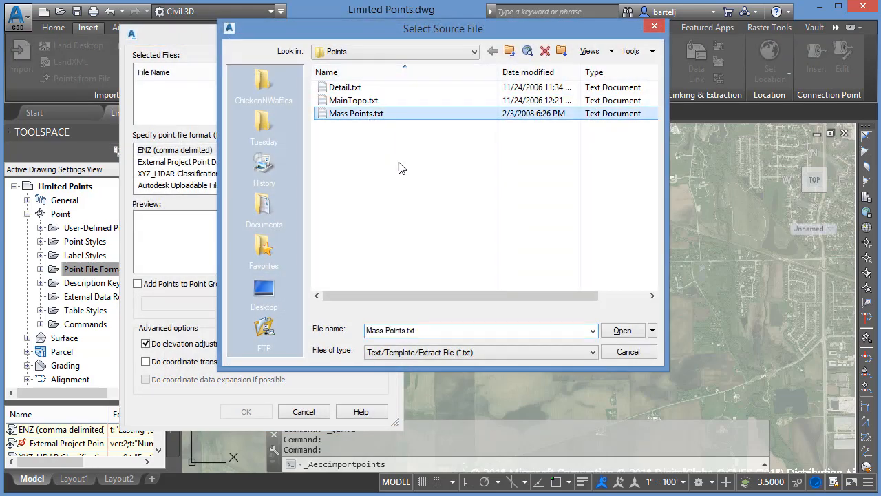
{"action": "left_click", "coordinate": [622, 330]}
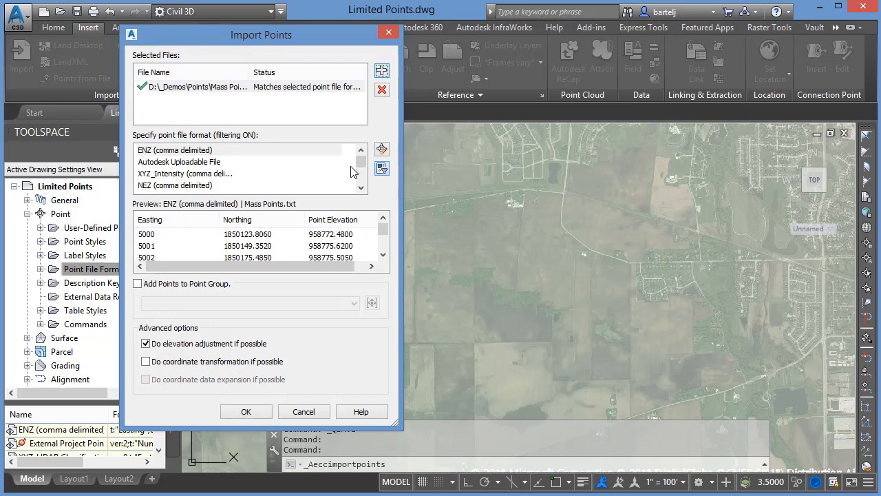
{"action": "scroll", "scroll_direction": "down", "scroll_amount": 3}
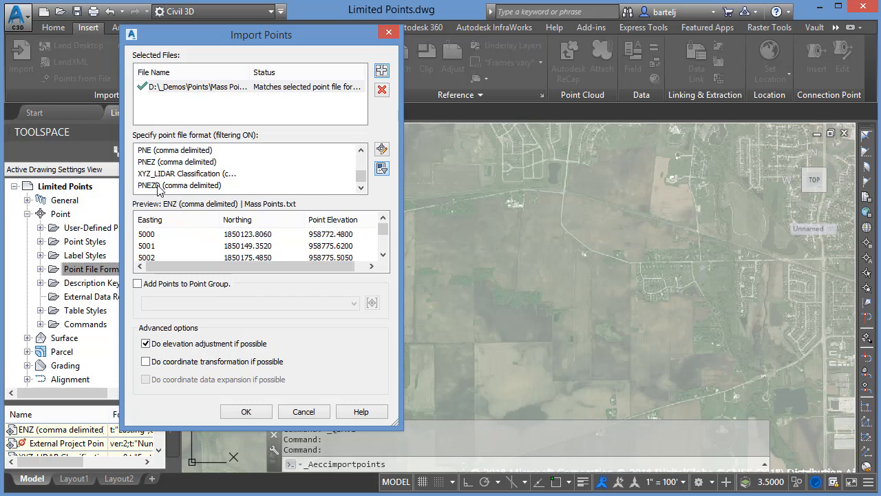
{"action": "left_click", "coordinate": [181, 185]}
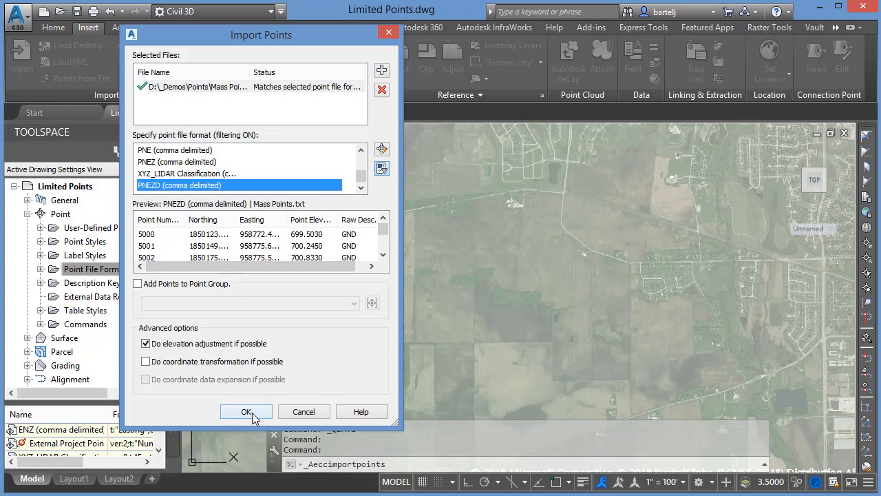
{"action": "left_click", "coordinate": [246, 411]}
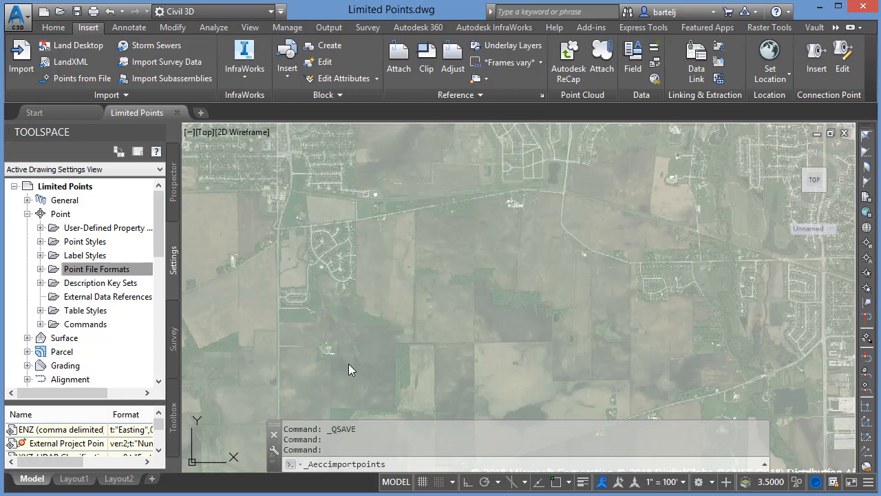
{"action": "mouse_move", "coordinate": [421, 366]}
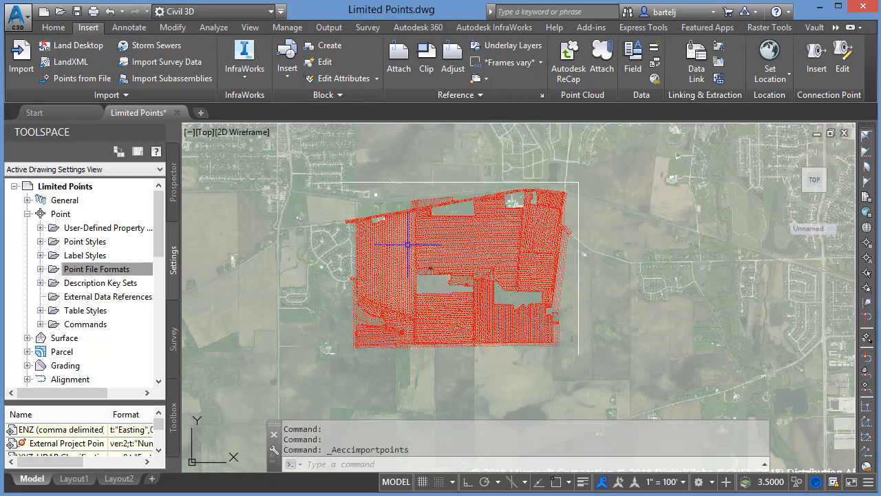
{"action": "mouse_move", "coordinate": [628, 333]}
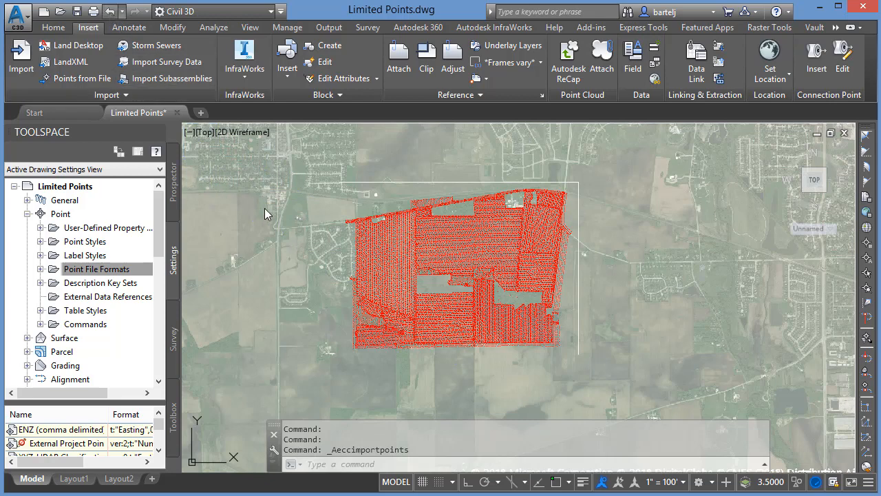
{"action": "mouse_move", "coordinate": [318, 283]}
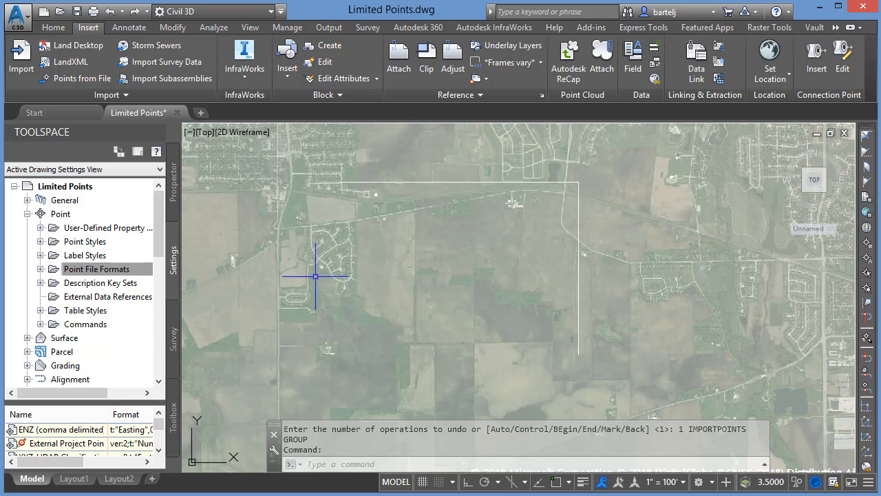
{"action": "mouse_move", "coordinate": [290, 282]}
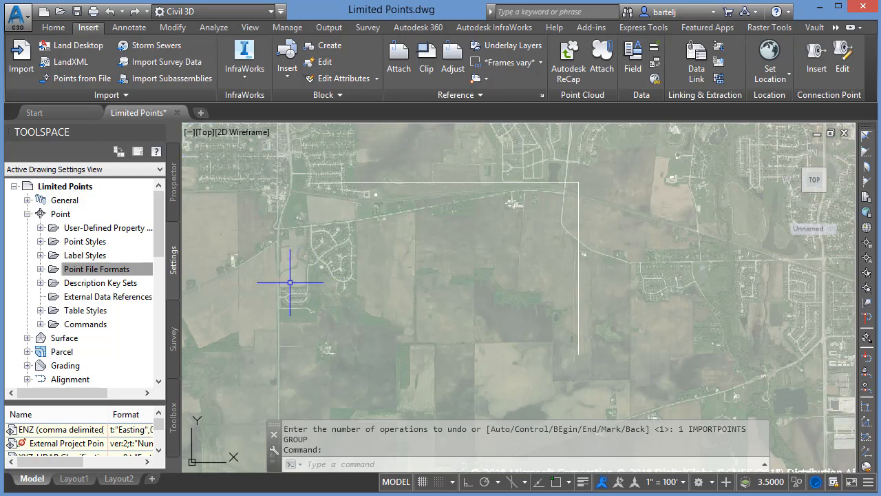
{"action": "mouse_move", "coordinate": [296, 292]}
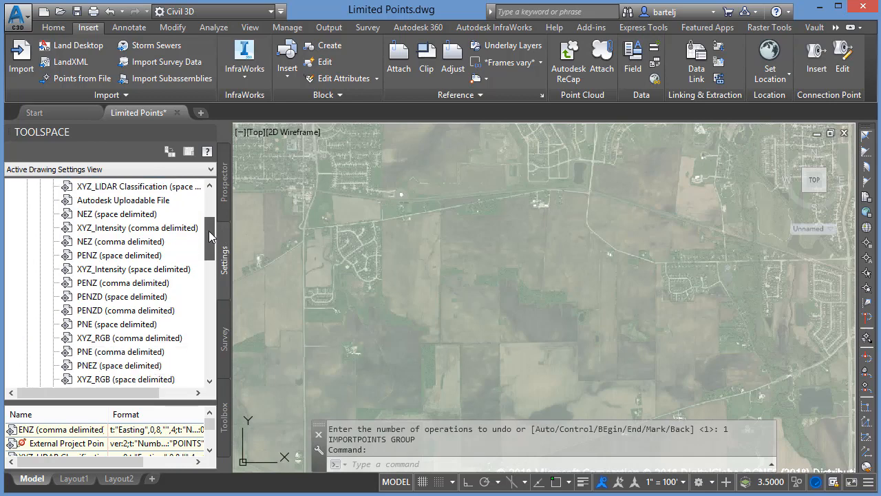
Copy the PNEZD (comma delimited) point file format from the Point File Formats list
{"action": "scroll", "scroll_direction": "down", "scroll_amount": 3}
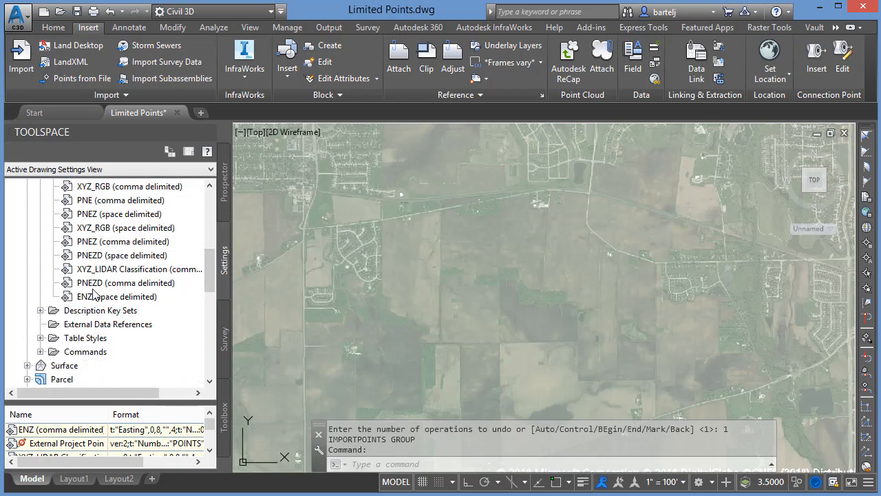
{"action": "mouse_move", "coordinate": [103, 293]}
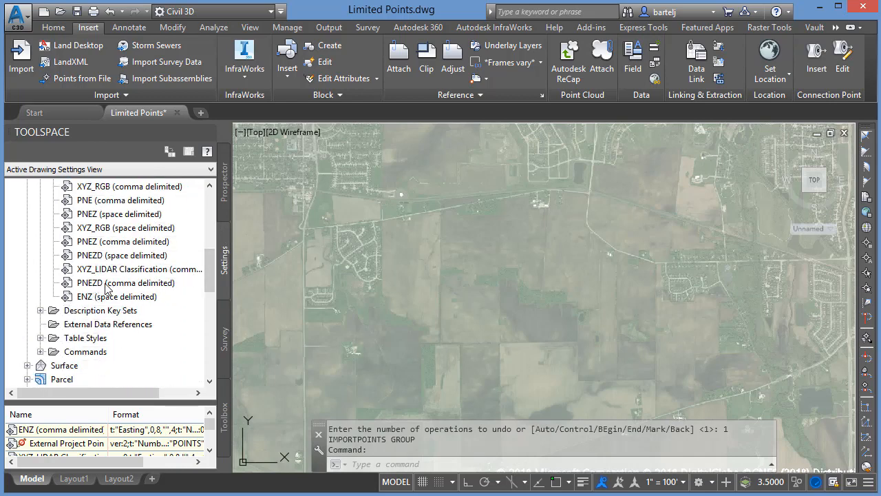
{"action": "left_click", "coordinate": [126, 282]}
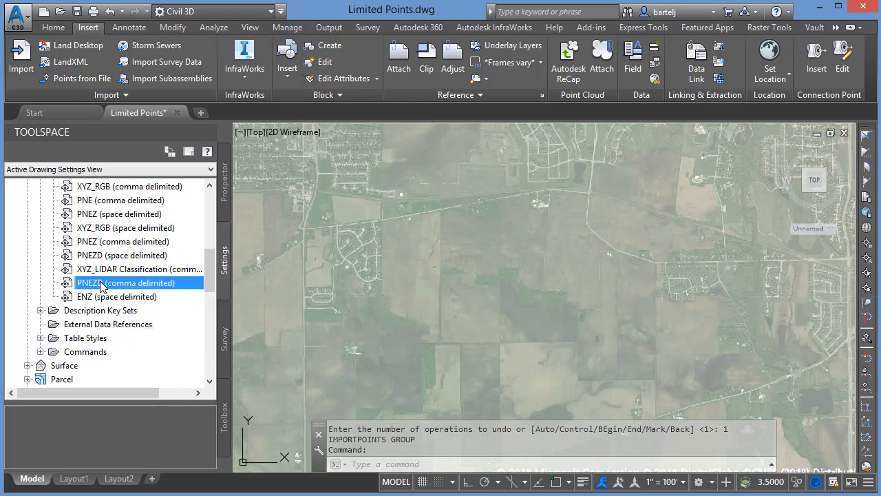
{"action": "right_click", "coordinate": [89, 282]}
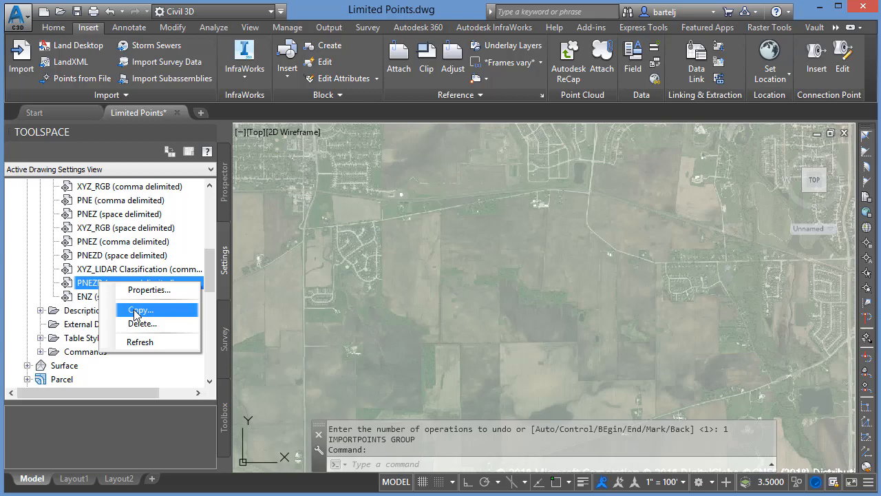
{"action": "left_click", "coordinate": [141, 309]}
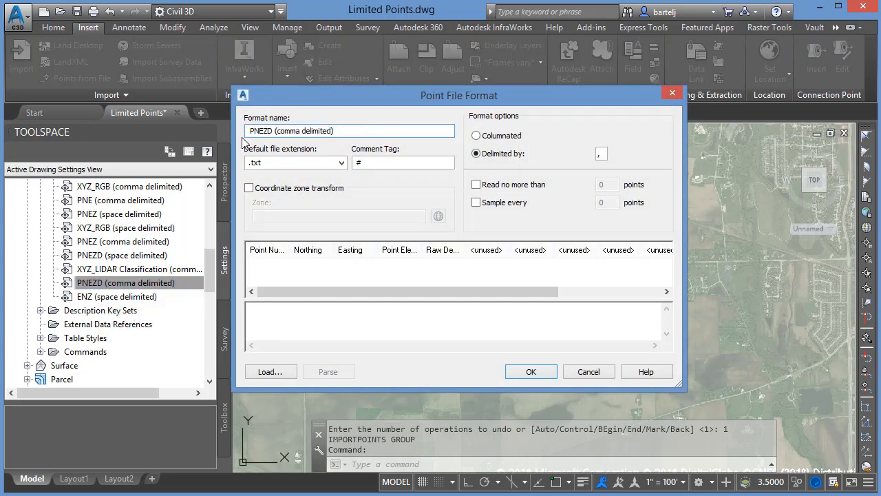
Name the format PNEZD 5000 (comma delimited) and limit reading to 5000 points
{"action": "left_click", "coordinate": [289, 130]}
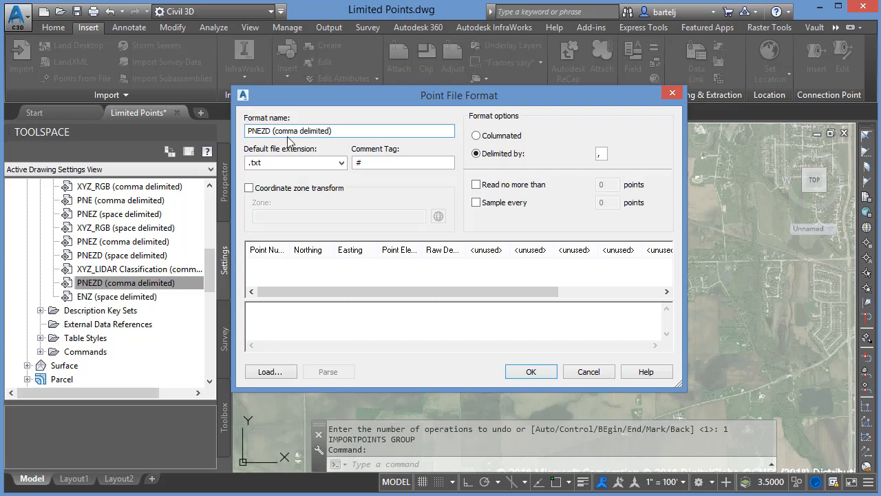
{"action": "type", "text": "5000"}
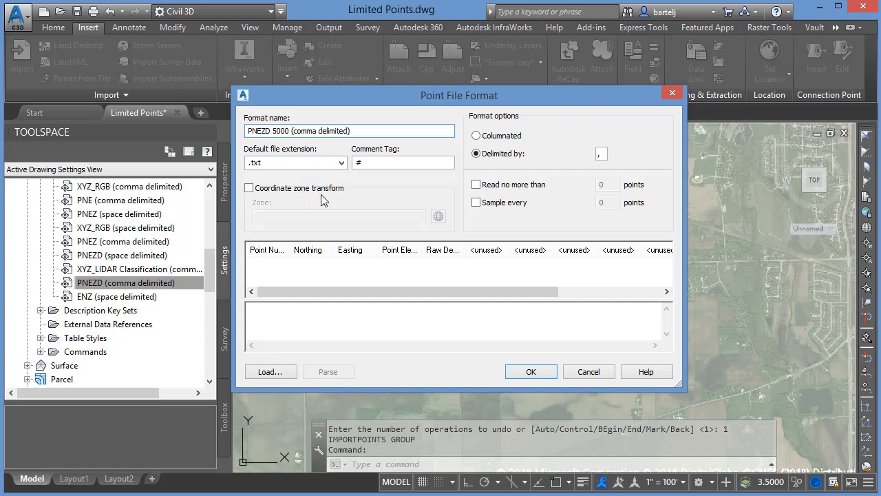
{"action": "mouse_move", "coordinate": [334, 207]}
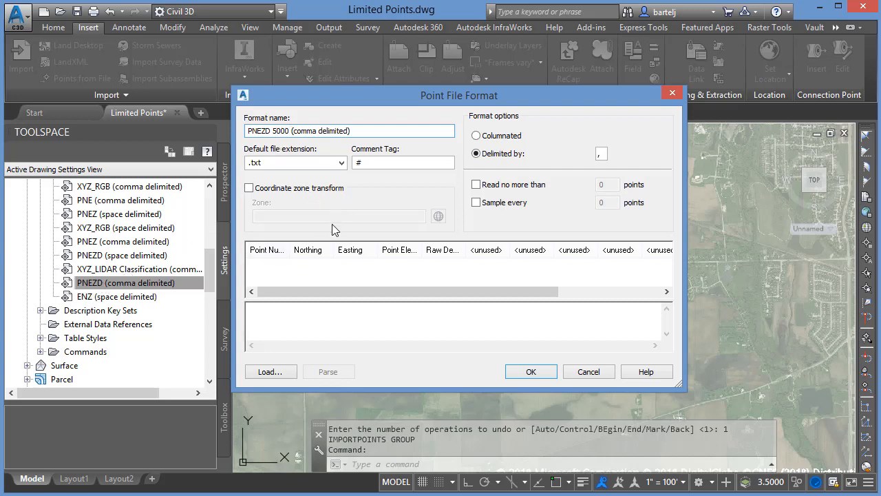
{"action": "mouse_move", "coordinate": [488, 213]}
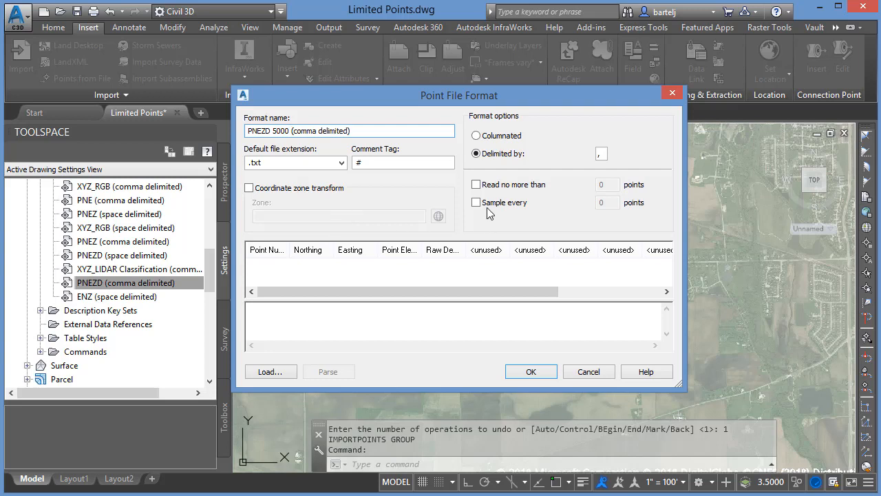
{"action": "mouse_move", "coordinate": [478, 224]}
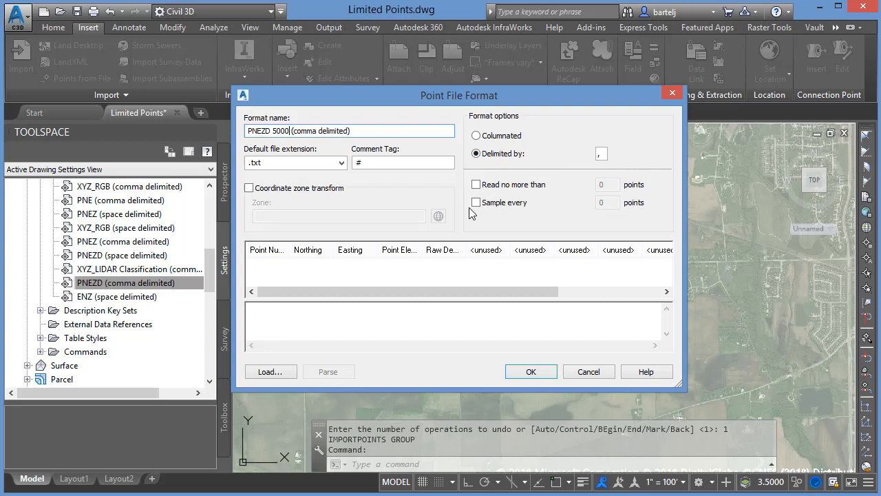
{"action": "mouse_move", "coordinate": [495, 198]}
{"action": "type", "text": "10000"}
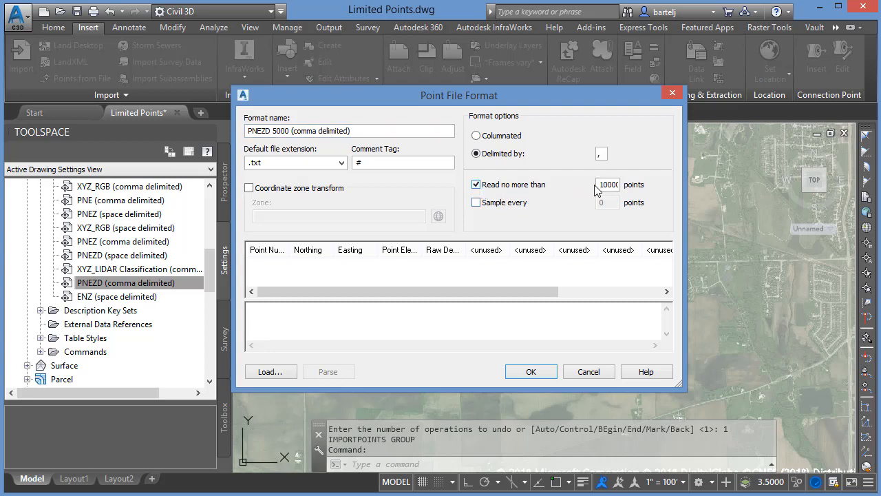
{"action": "type", "text": "5"}
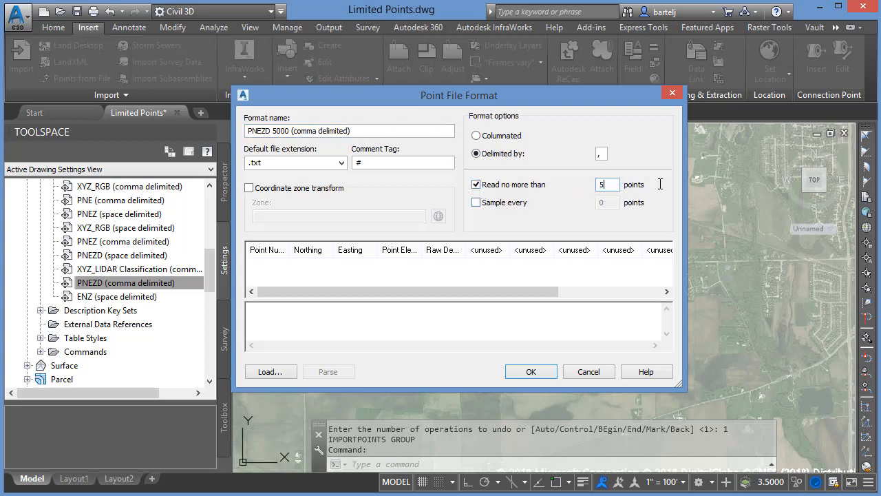
{"action": "type", "text": "5000"}
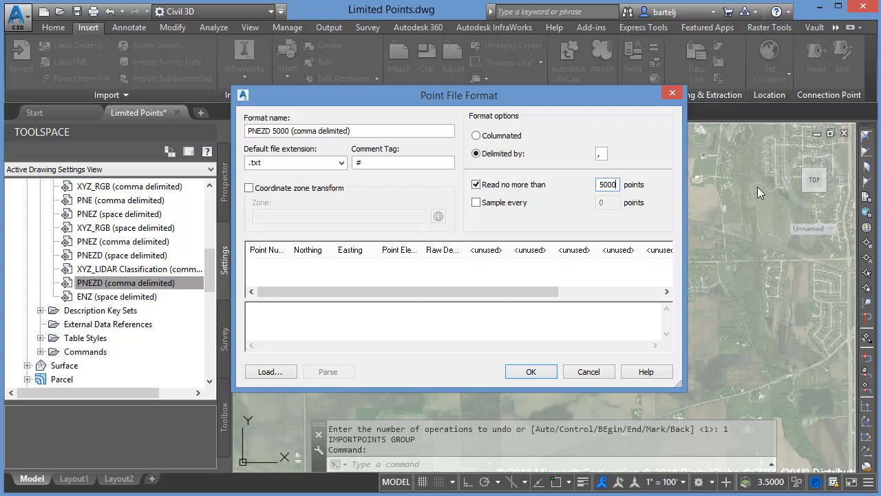
{"action": "mouse_move", "coordinate": [717, 199]}
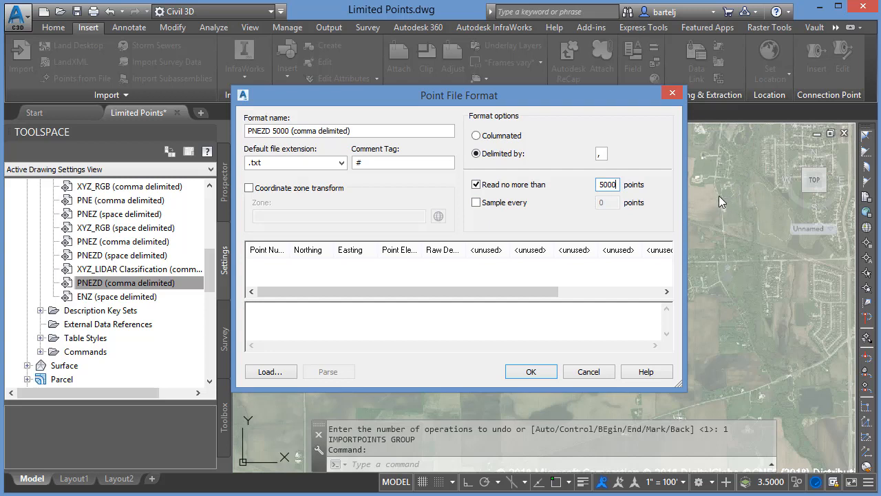
{"action": "mouse_move", "coordinate": [713, 411]}
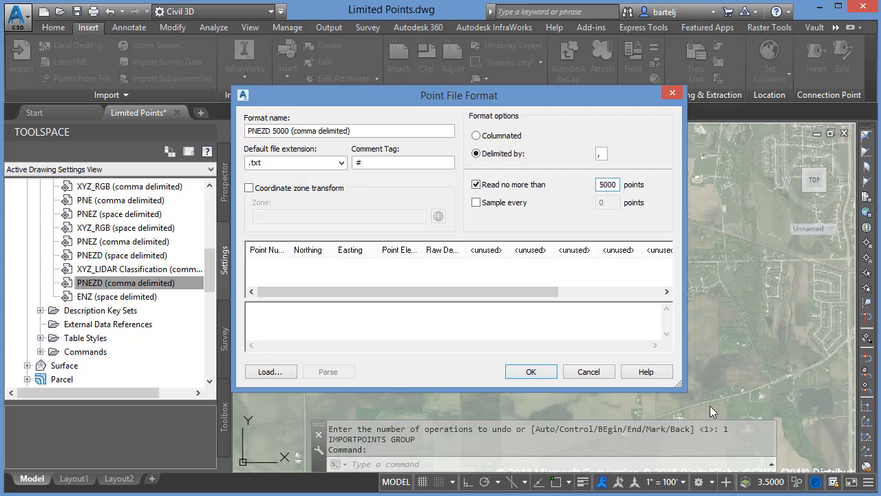
{"action": "mouse_move", "coordinate": [489, 217]}
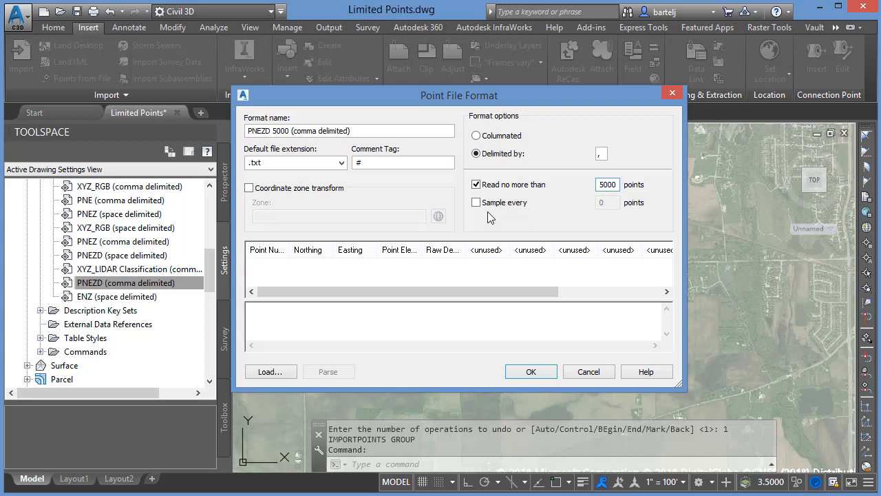
Enable sampling every 25th point and save the PNEZD 5000 format
{"action": "left_click", "coordinate": [475, 202]}
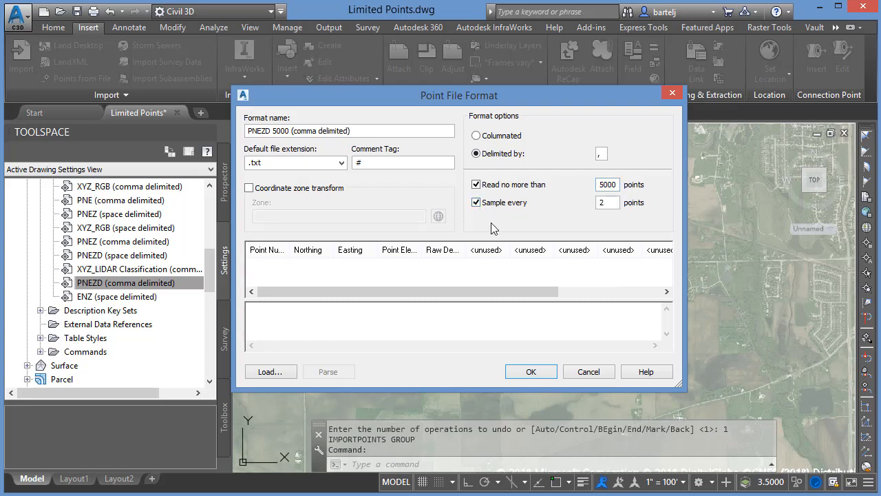
{"action": "left_click", "coordinate": [607, 202]}
{"action": "type", "text": "5"}
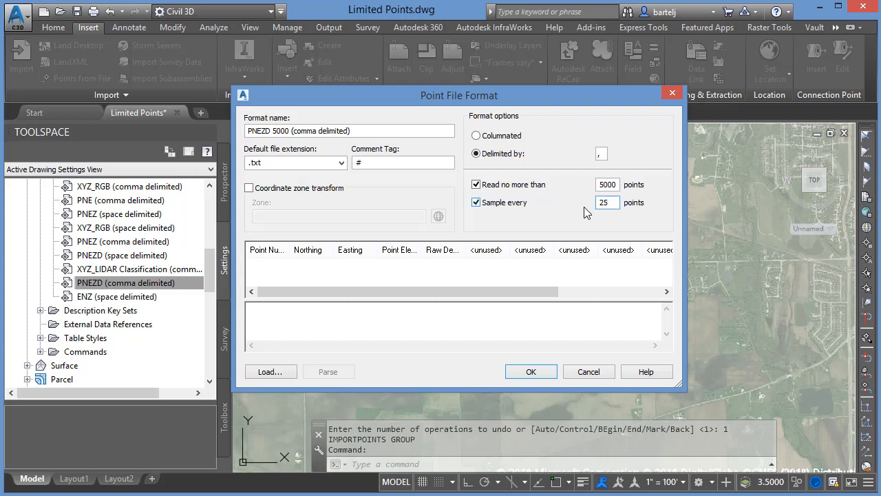
{"action": "left_click", "coordinate": [607, 184]}
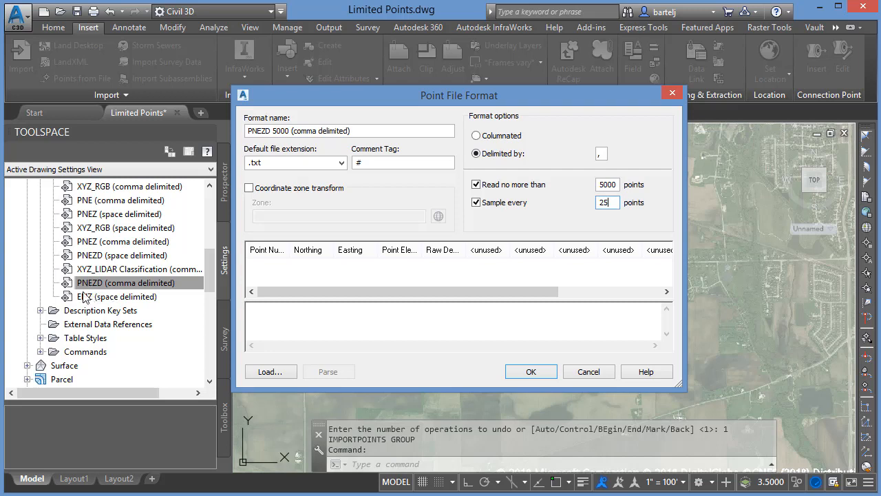
{"action": "mouse_move", "coordinate": [88, 298]}
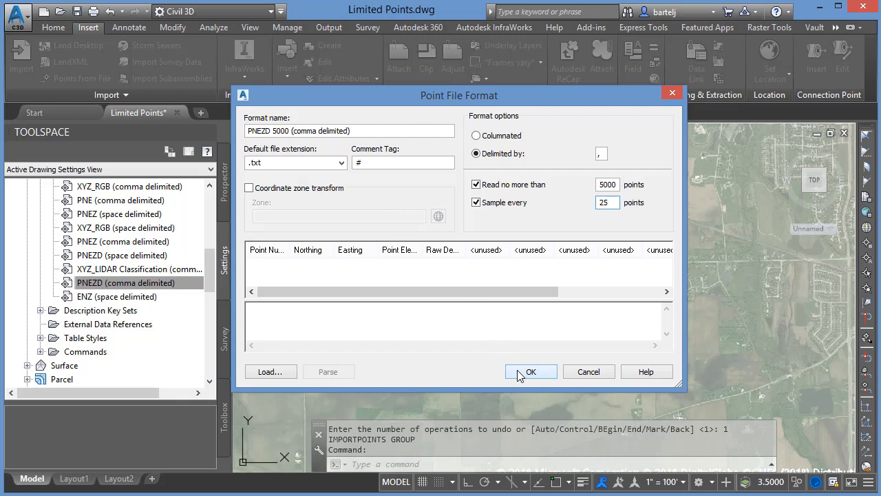
{"action": "left_click", "coordinate": [531, 371]}
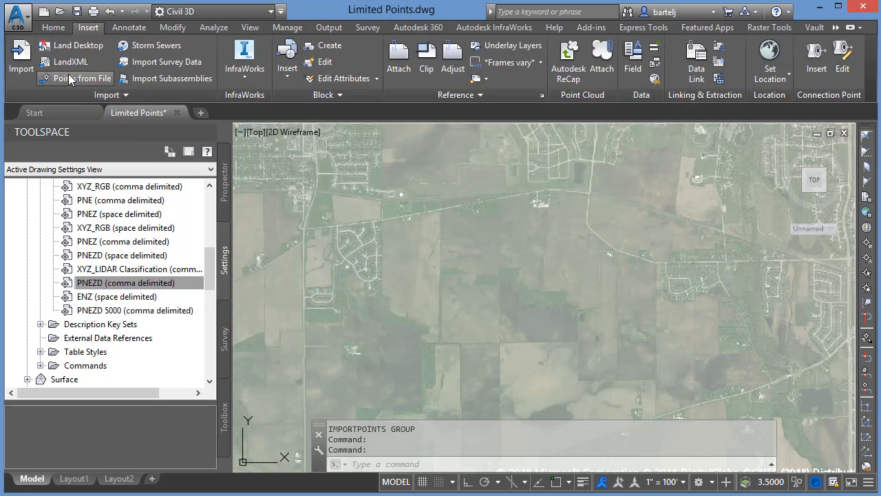
Import Mass Points.txt using the PNEZD 5000 (comma delimited) format
{"action": "left_click", "coordinate": [86, 77]}
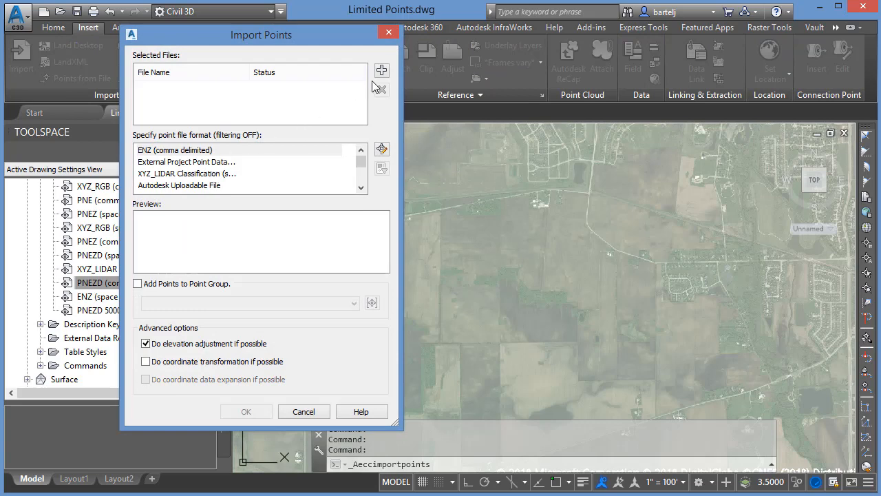
{"action": "left_click", "coordinate": [381, 70]}
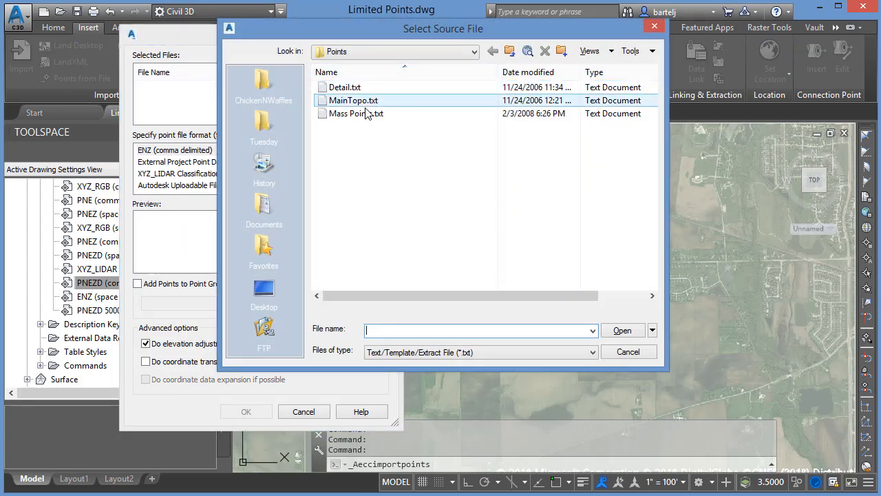
{"action": "mouse_move", "coordinate": [356, 113]}
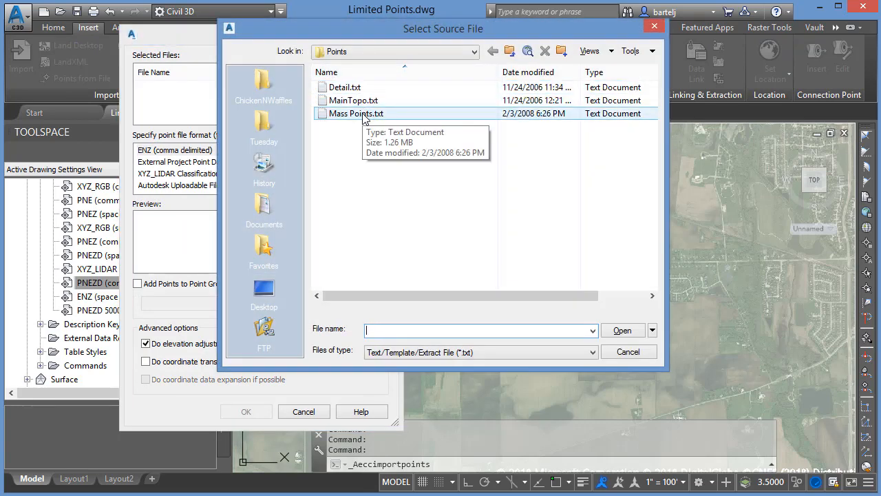
{"action": "left_click", "coordinate": [355, 113]}
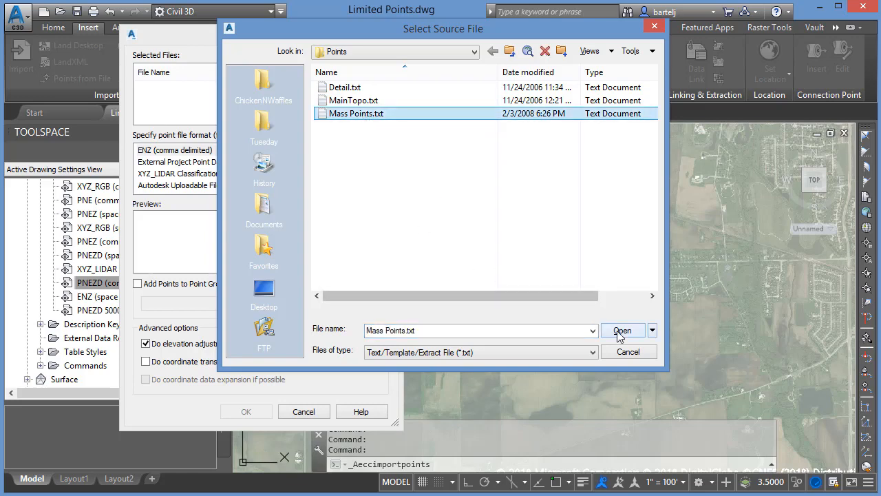
{"action": "left_click", "coordinate": [622, 331]}
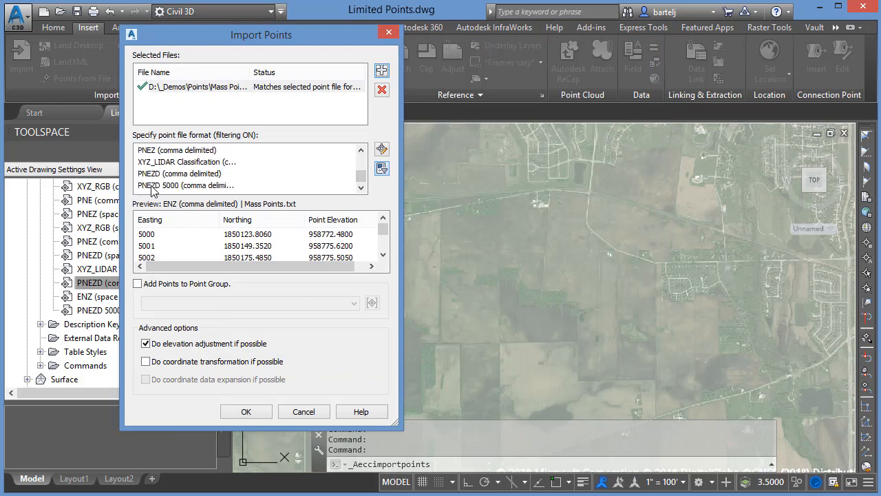
{"action": "left_click", "coordinate": [186, 185]}
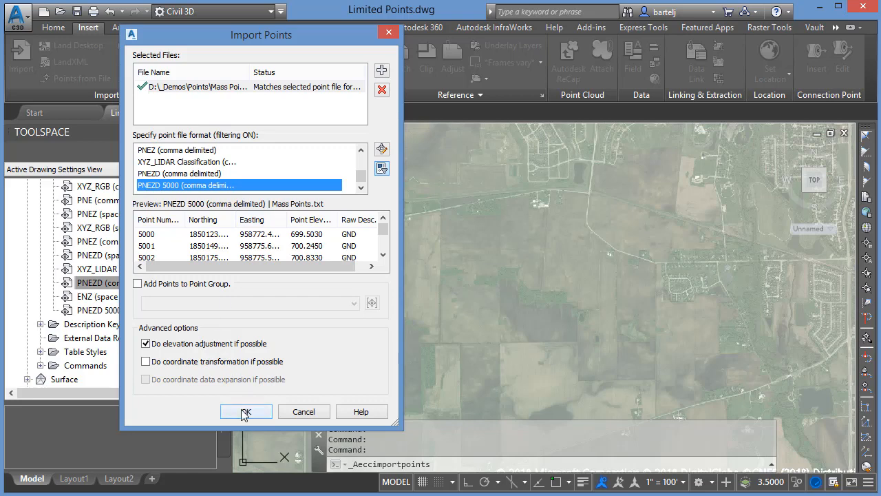
{"action": "left_click", "coordinate": [245, 410]}
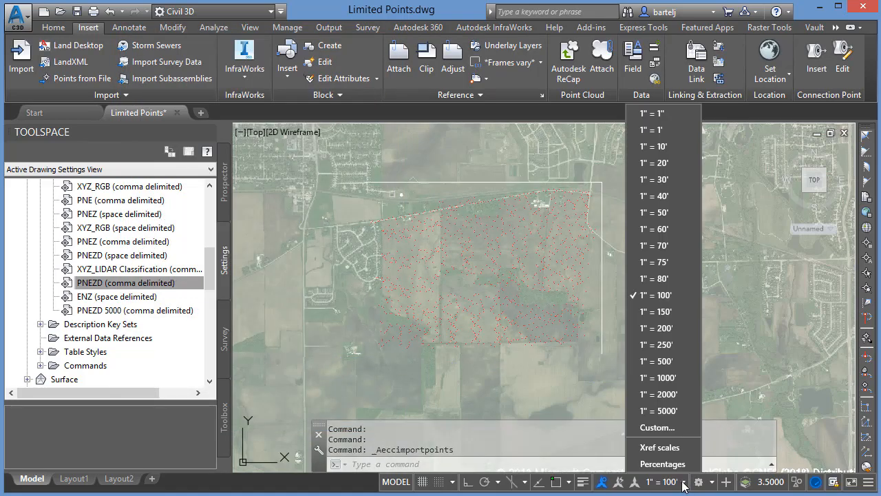
{"action": "mouse_move", "coordinate": [662, 328]}
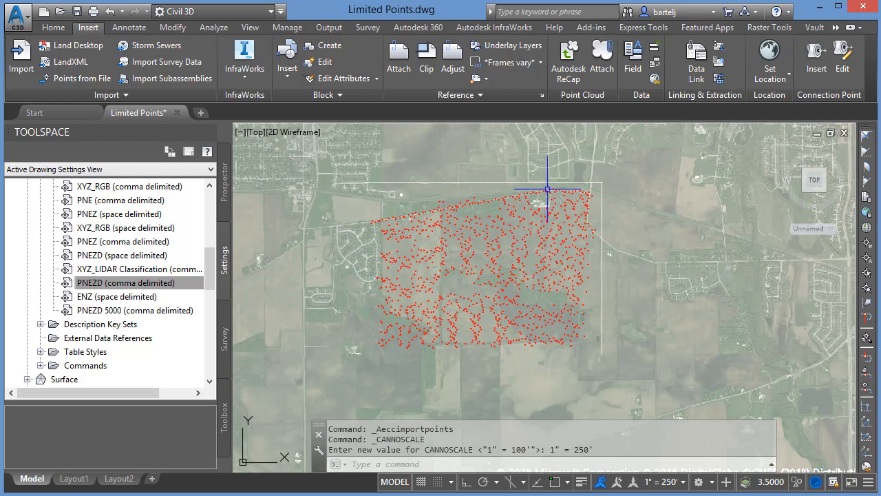
{"action": "mouse_move", "coordinate": [528, 331]}
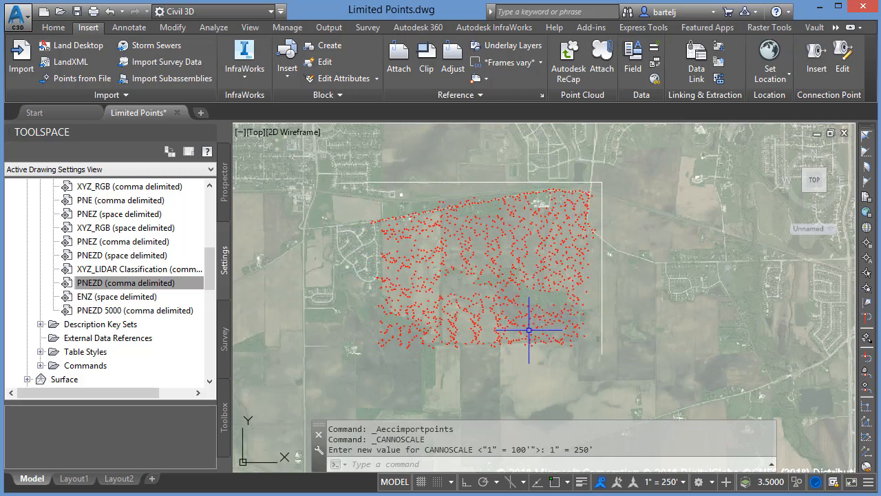
{"action": "mouse_move", "coordinate": [384, 365]}
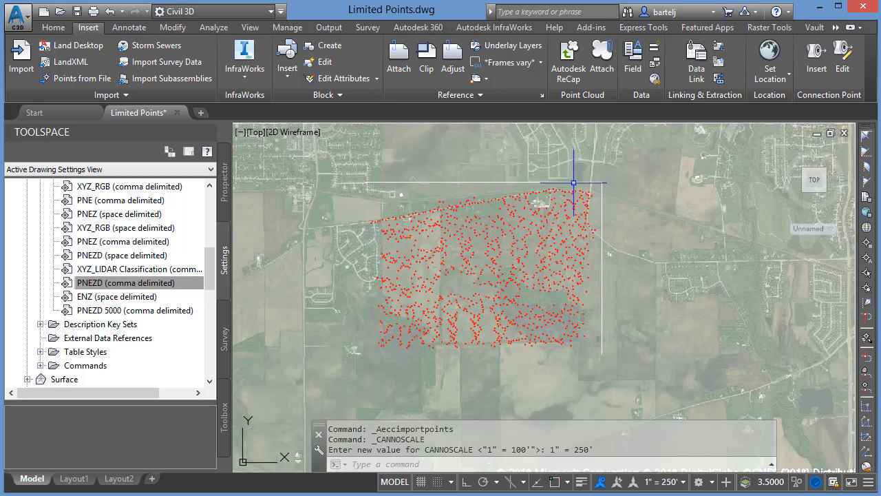
{"action": "mouse_move", "coordinate": [362, 375]}
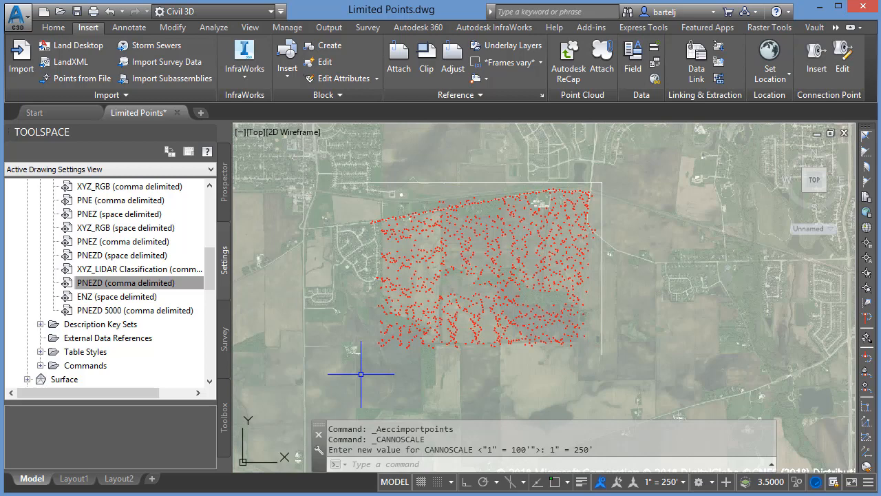
{"action": "mouse_move", "coordinate": [351, 368]}
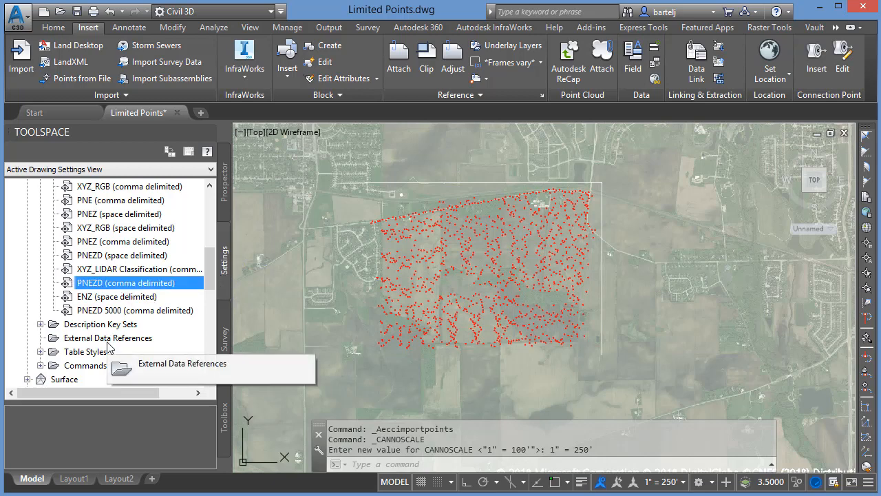
{"action": "mouse_move", "coordinate": [96, 317]}
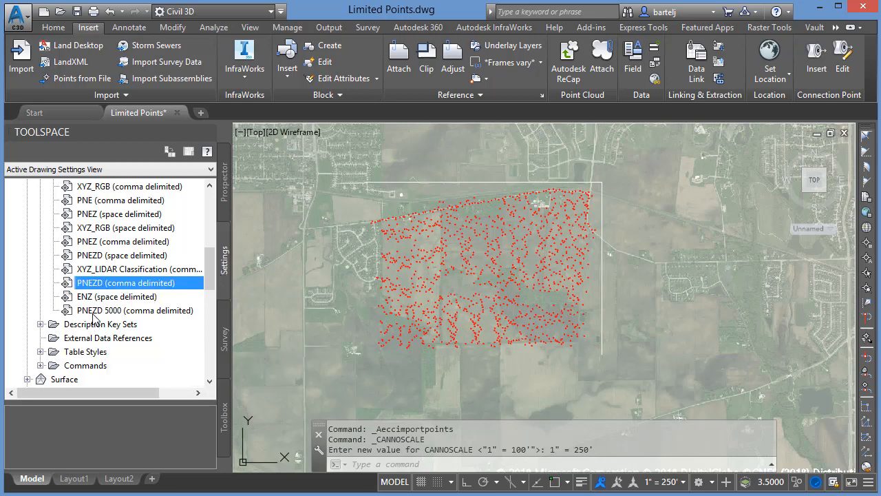
{"action": "mouse_move", "coordinate": [123, 318]}
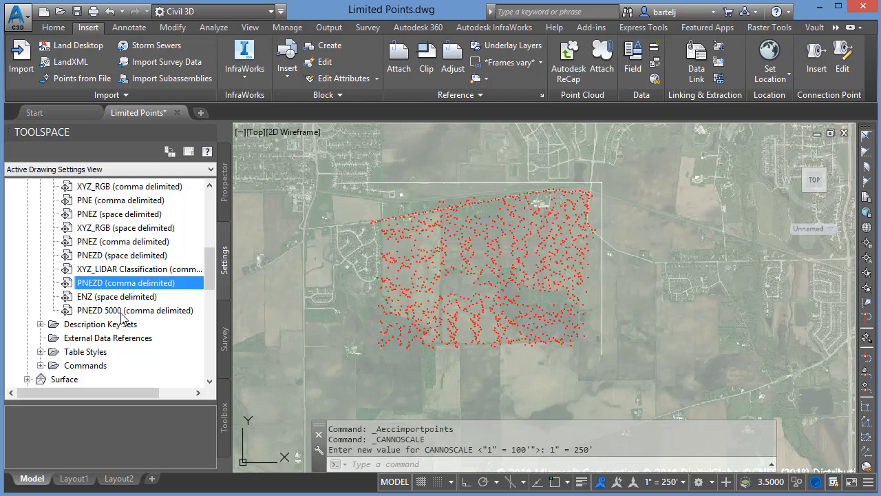